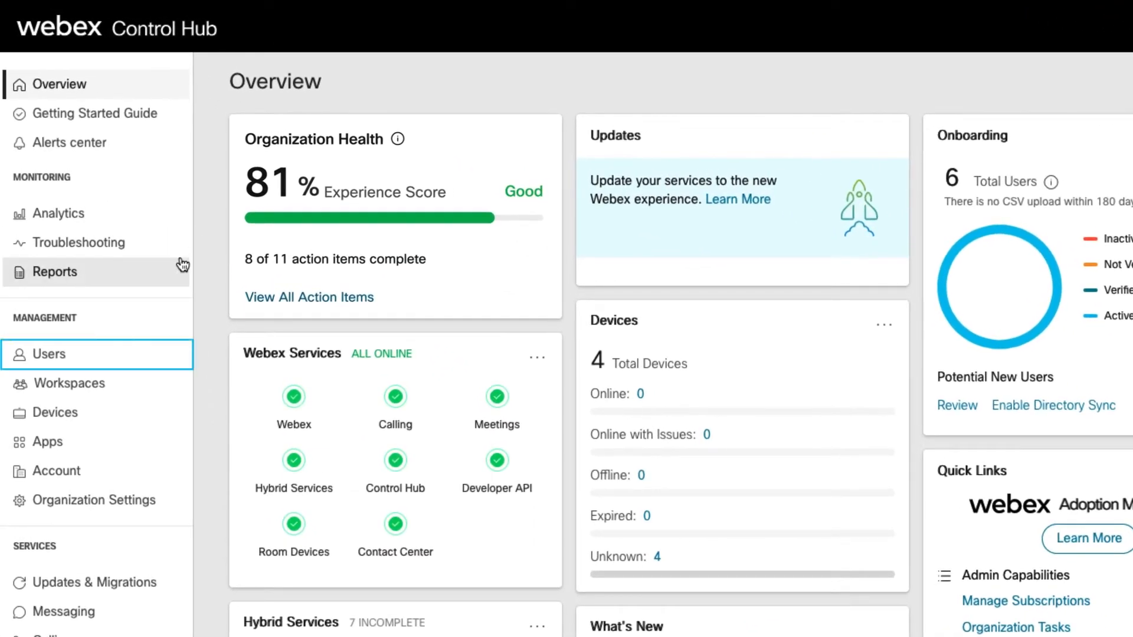
{"action": "left_click", "coordinate": [50, 354]}
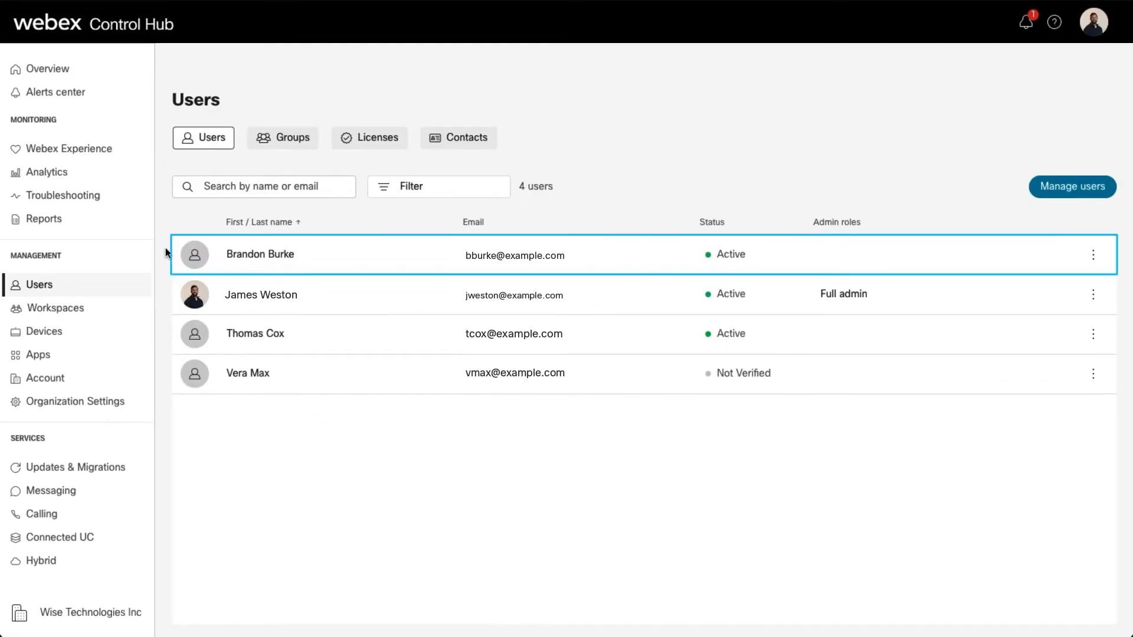
{"action": "left_click", "coordinate": [260, 254]}
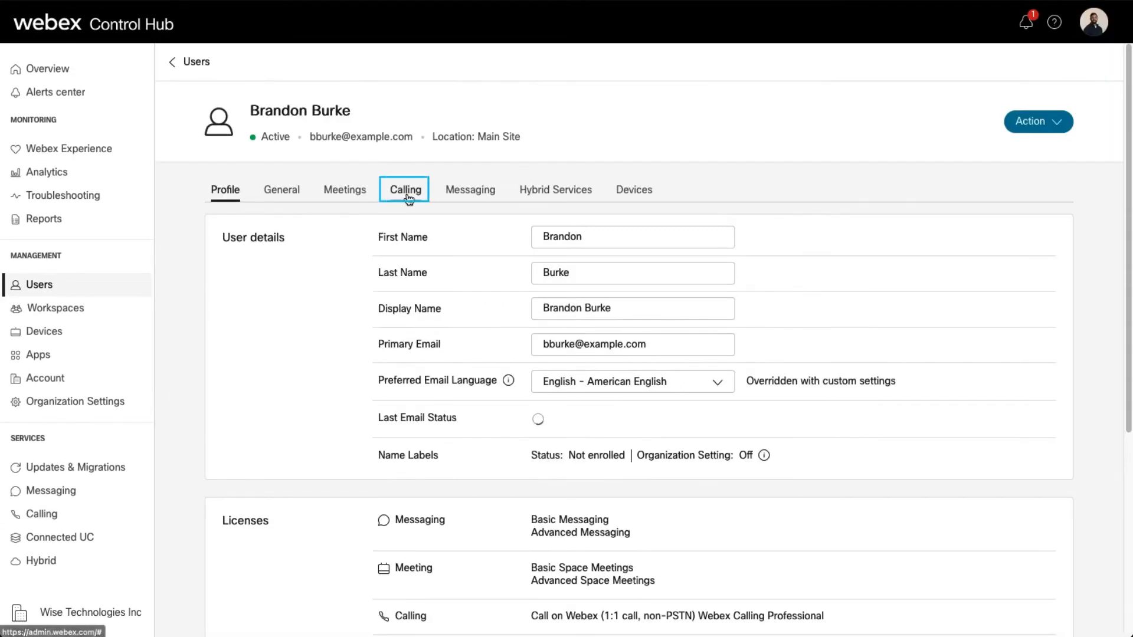
{"action": "left_click", "coordinate": [405, 190]}
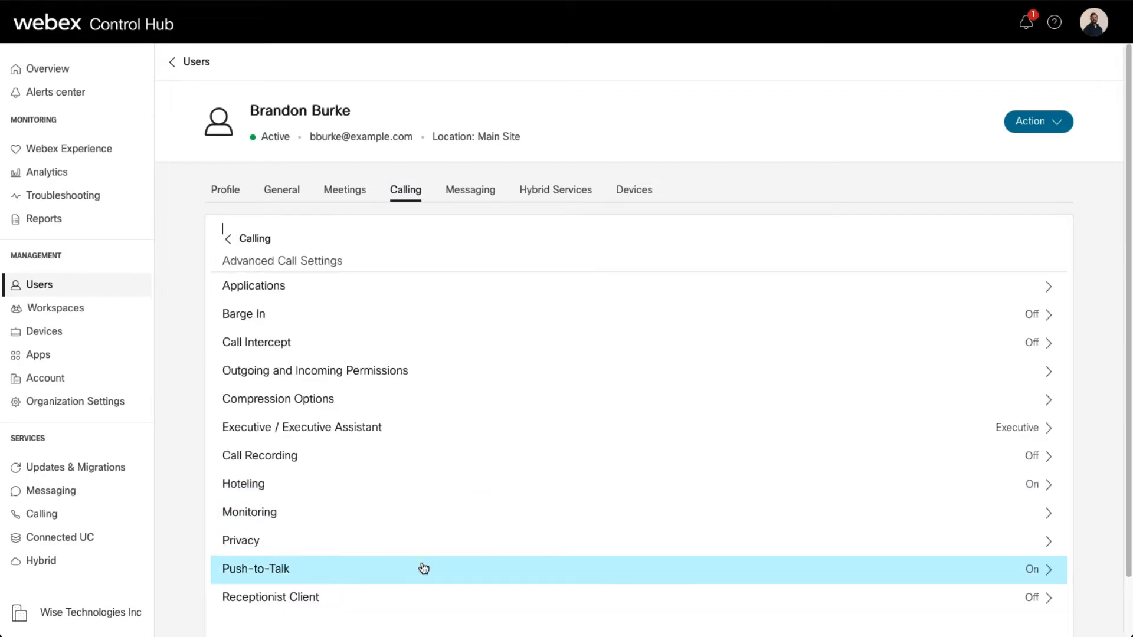
{"action": "left_click", "coordinate": [241, 540]}
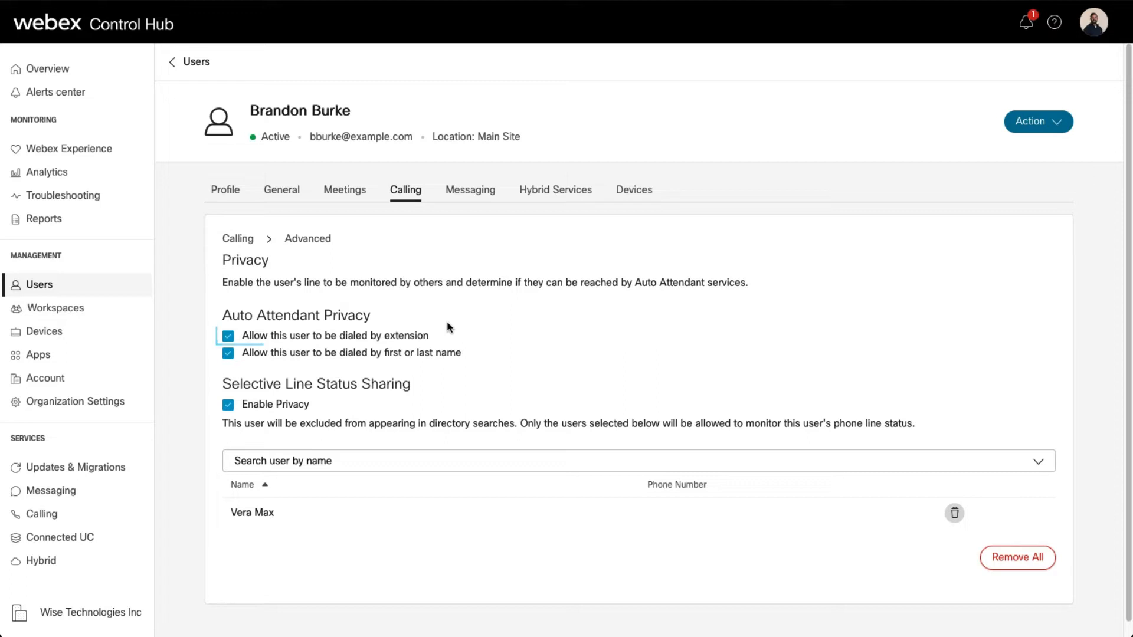
{"action": "left_click", "coordinate": [229, 336]}
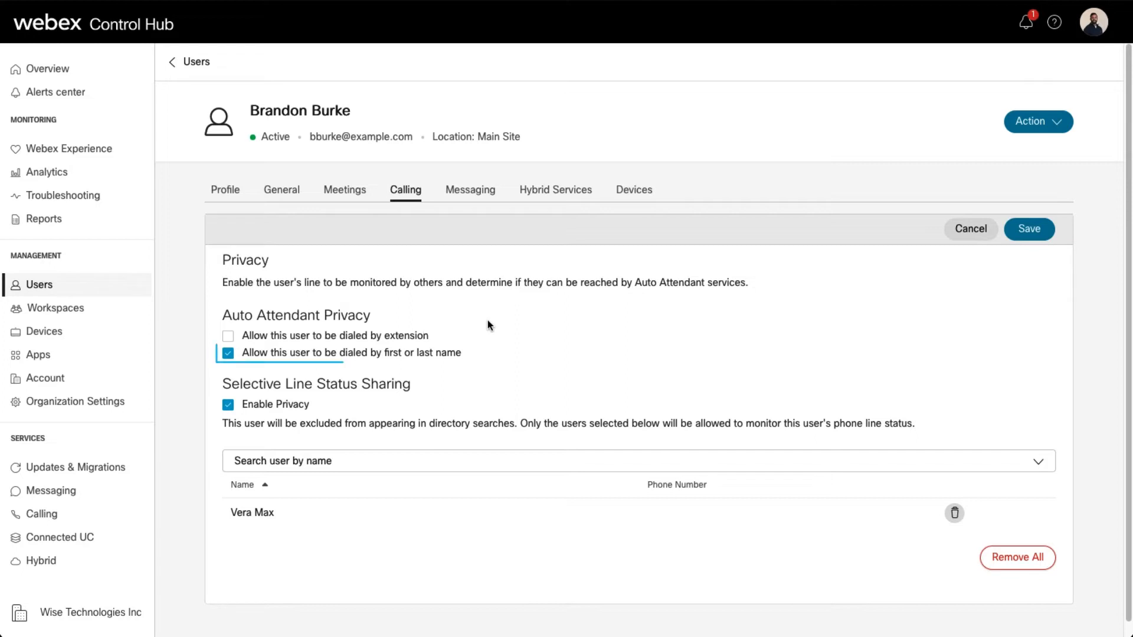
{"action": "left_click", "coordinate": [228, 353]}
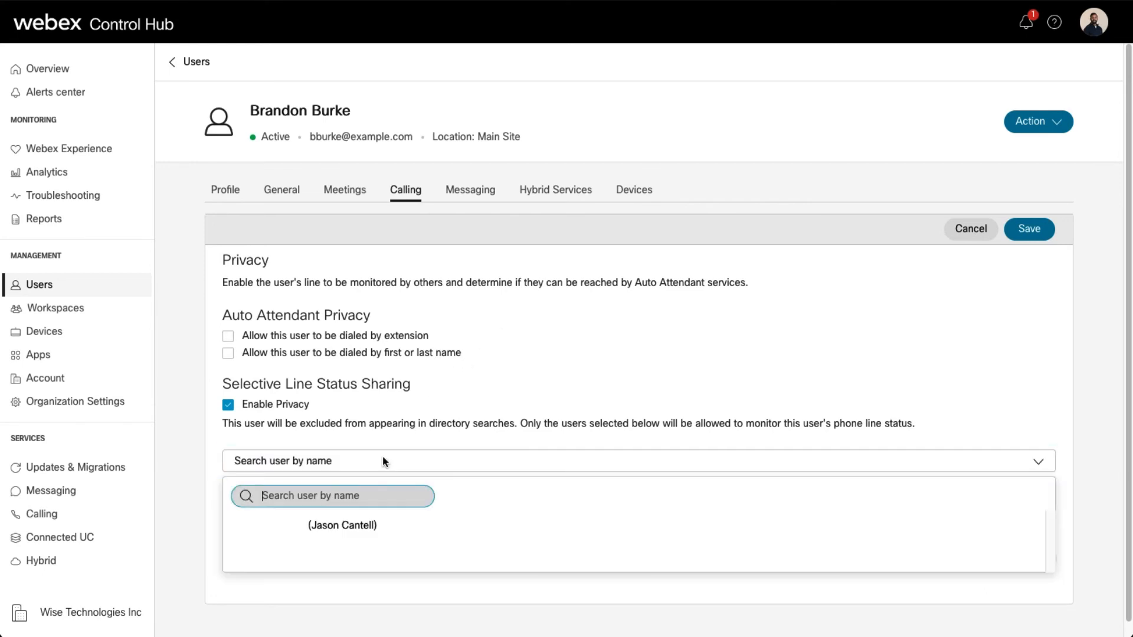
{"action": "left_click", "coordinate": [342, 525]}
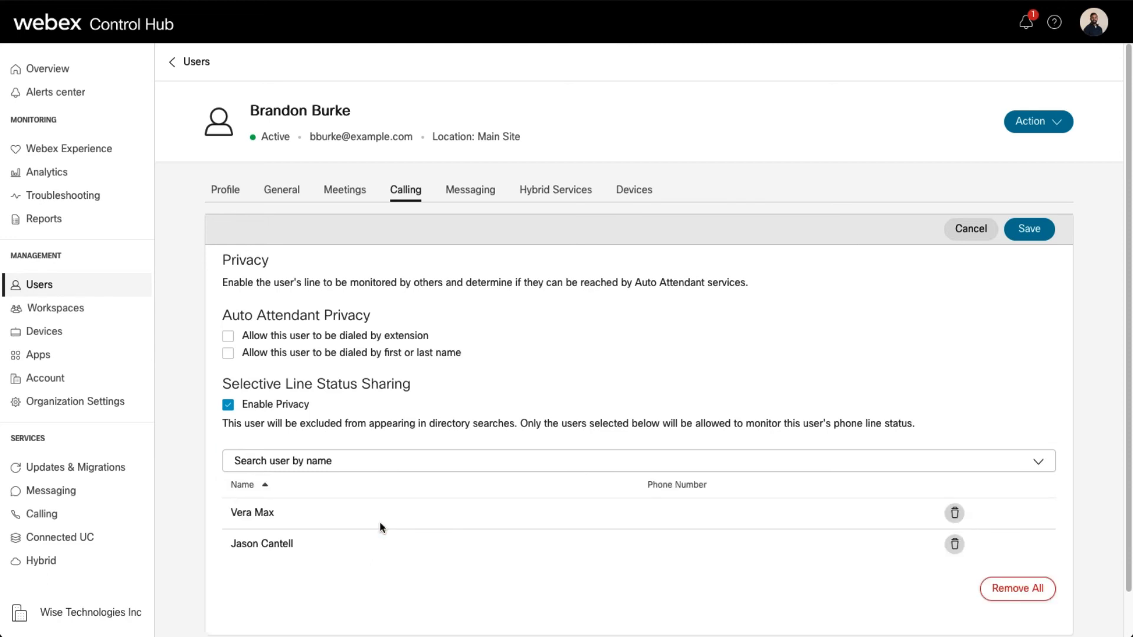